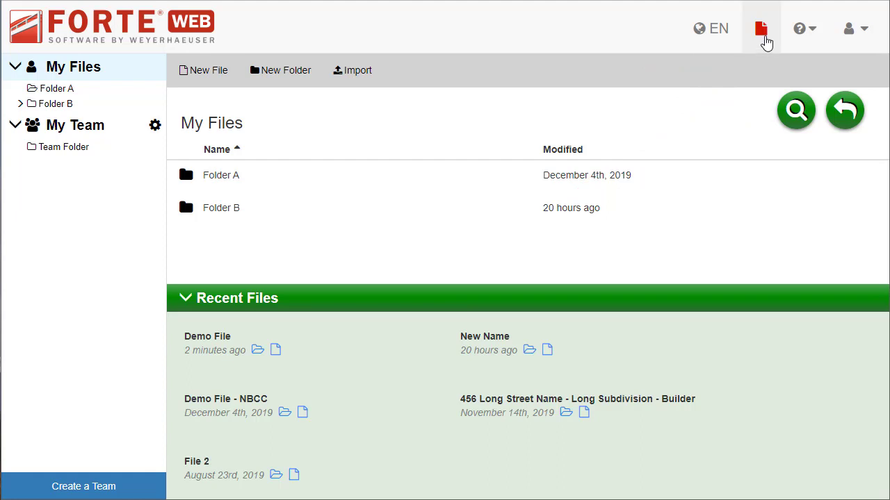
mouse_move(761, 28)
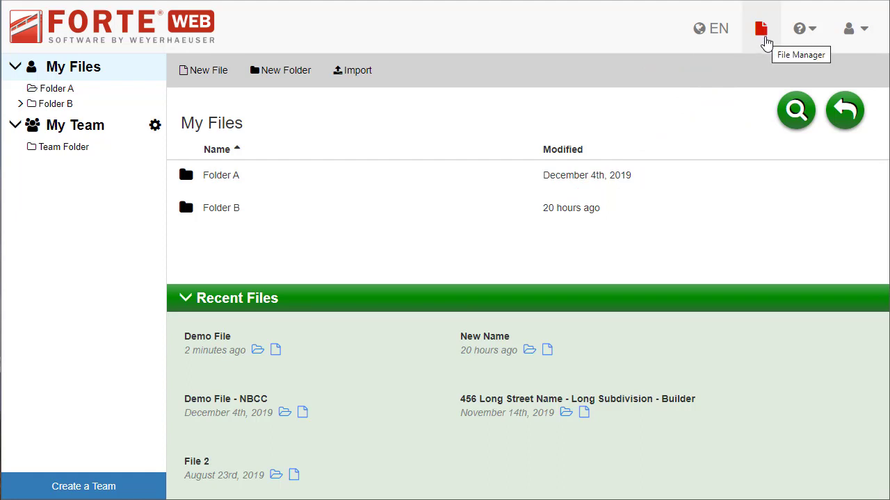
mouse_move(798, 28)
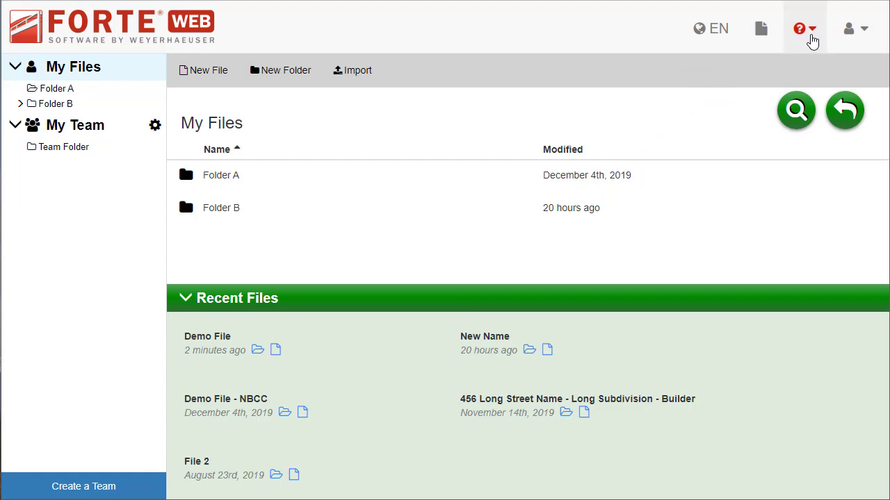
Glance at the help options, then start a new file in Folder A named Tour File.
click(799, 28)
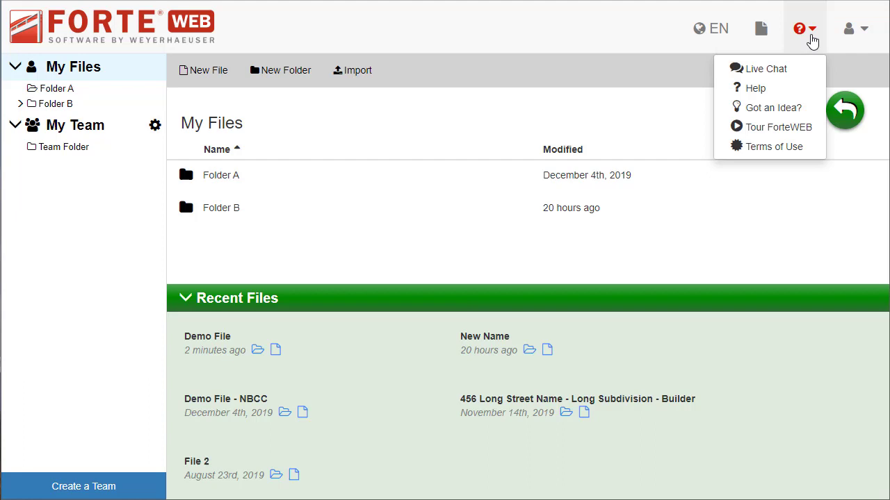
mouse_move(864, 28)
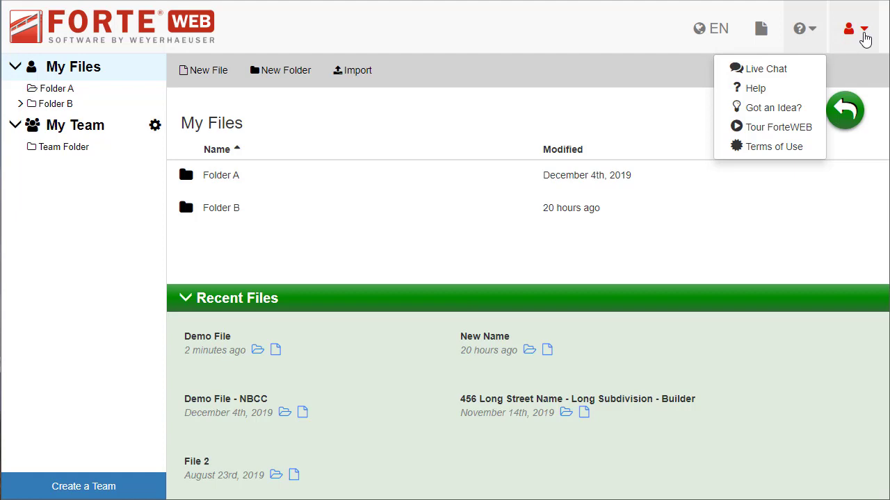
click(849, 27)
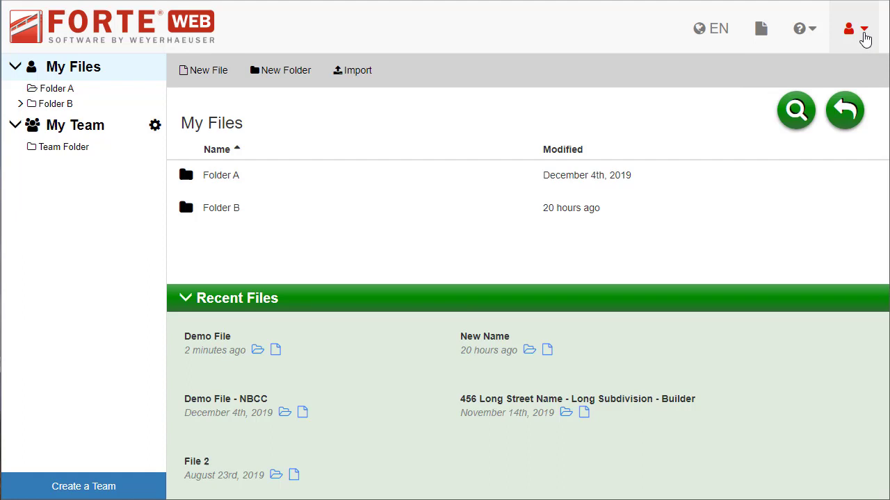
mouse_move(760, 28)
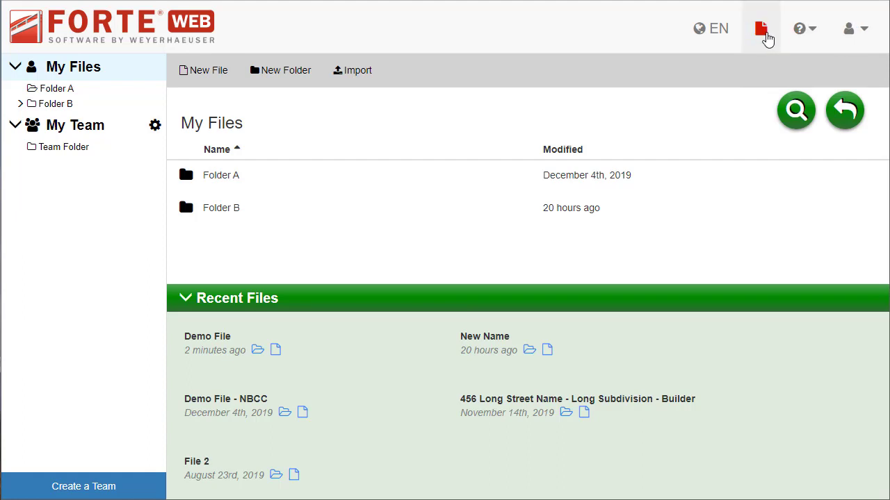
mouse_move(761, 28)
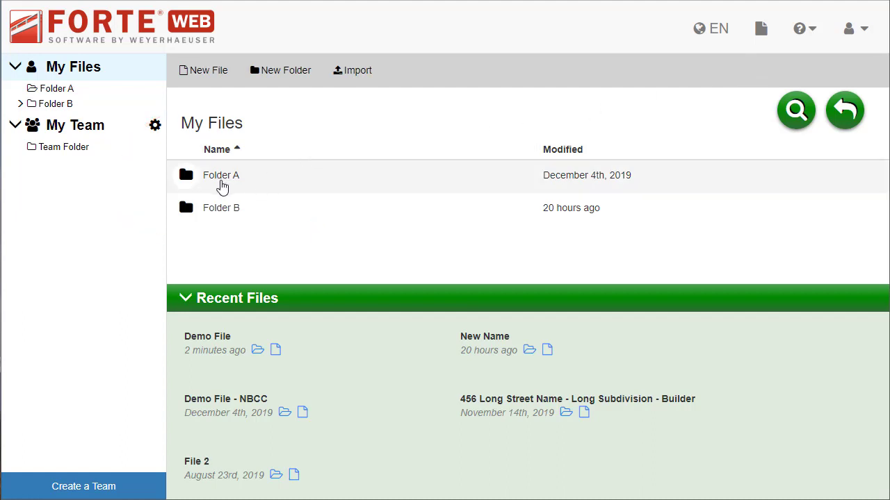
click(221, 175)
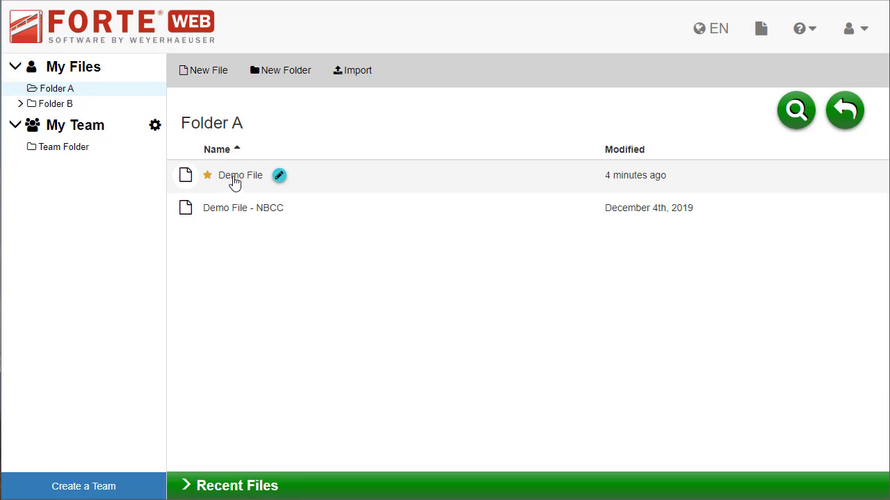
click(239, 175)
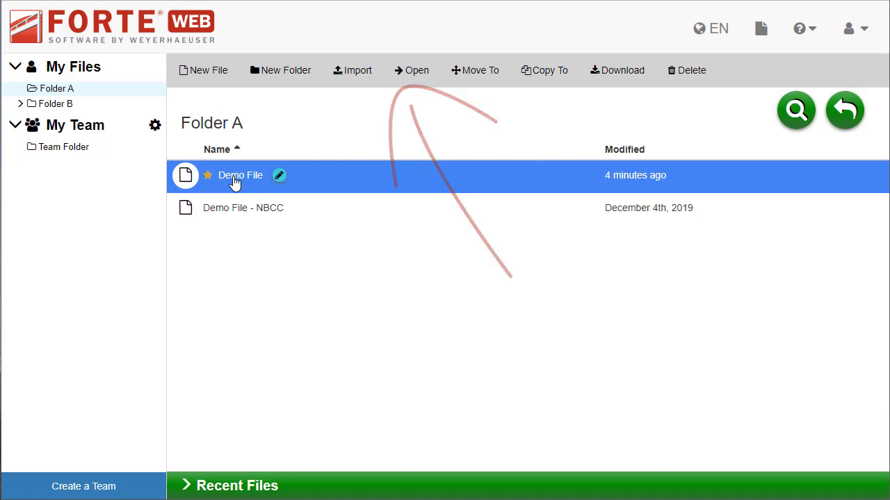
click(208, 70)
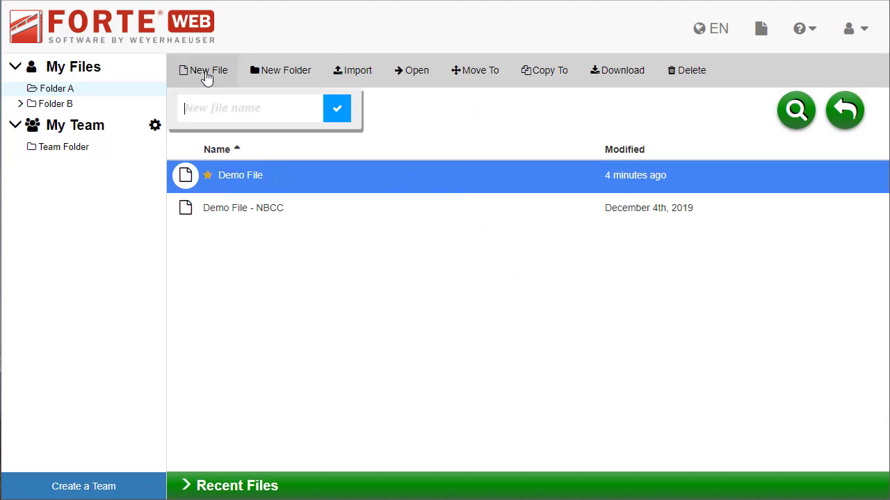
text(T)
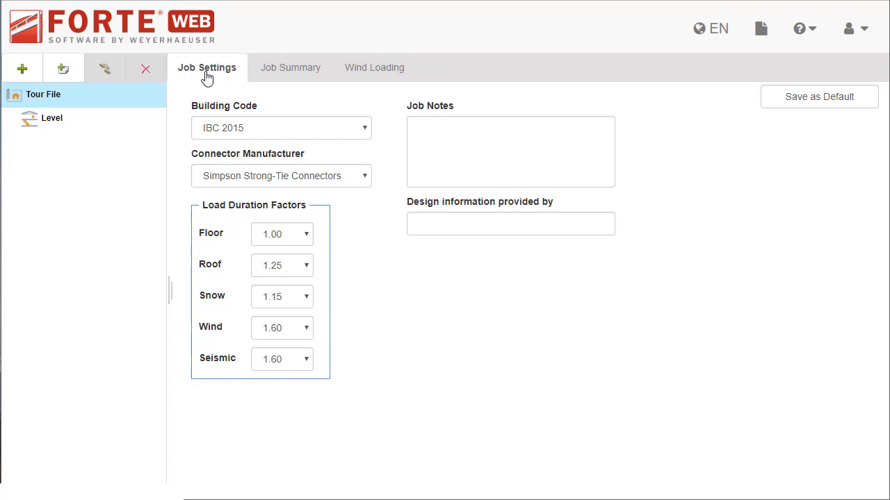
Set building code IBC 2018, design info provider Joe Designer, and save as default.
click(281, 127)
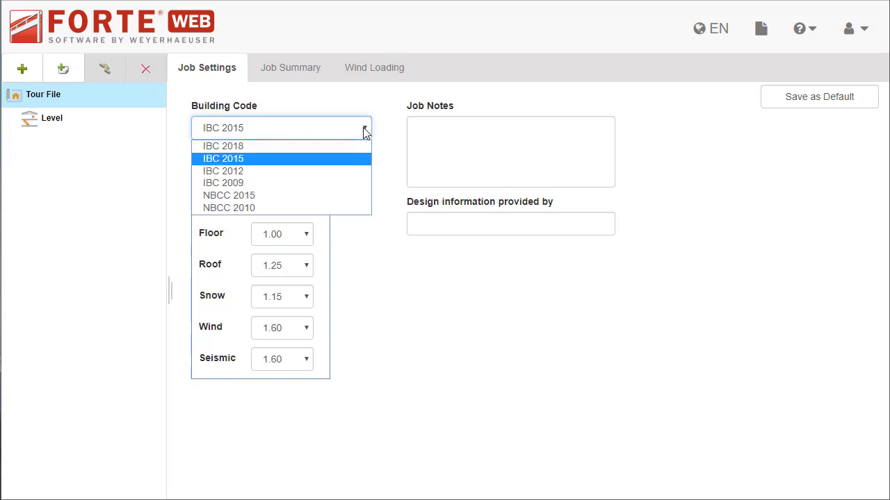
click(223, 146)
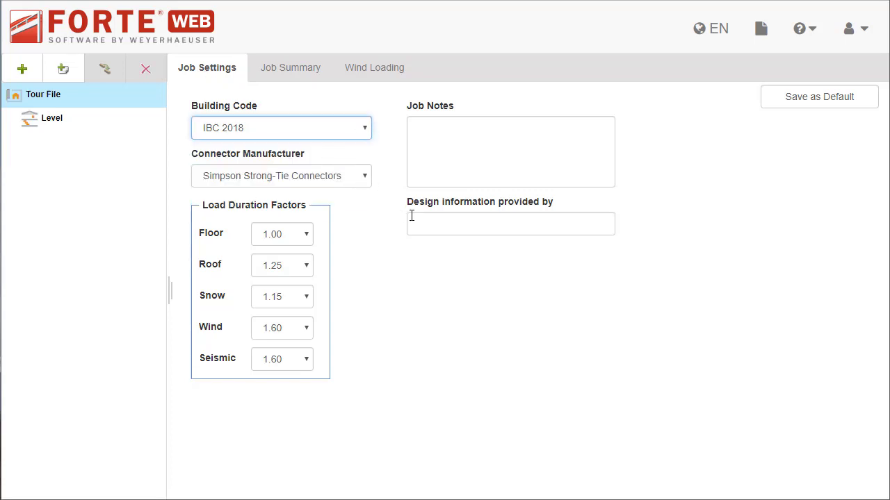
click(510, 223)
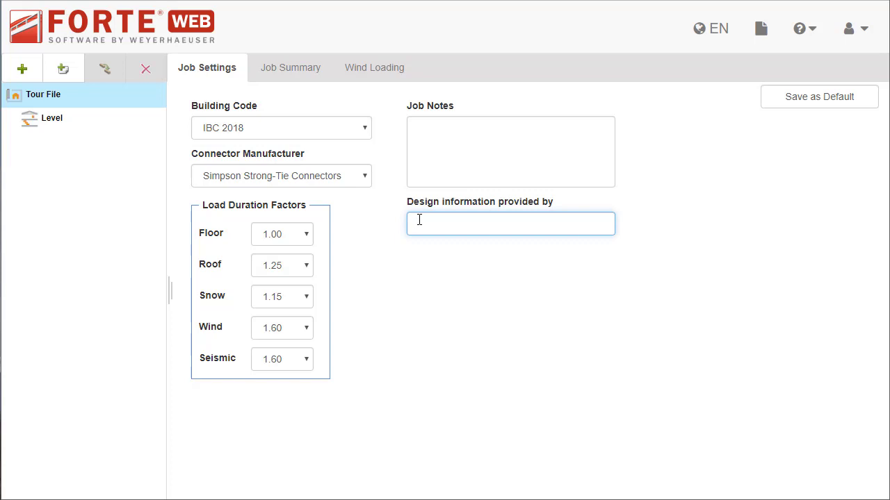
text(Joe Designer)
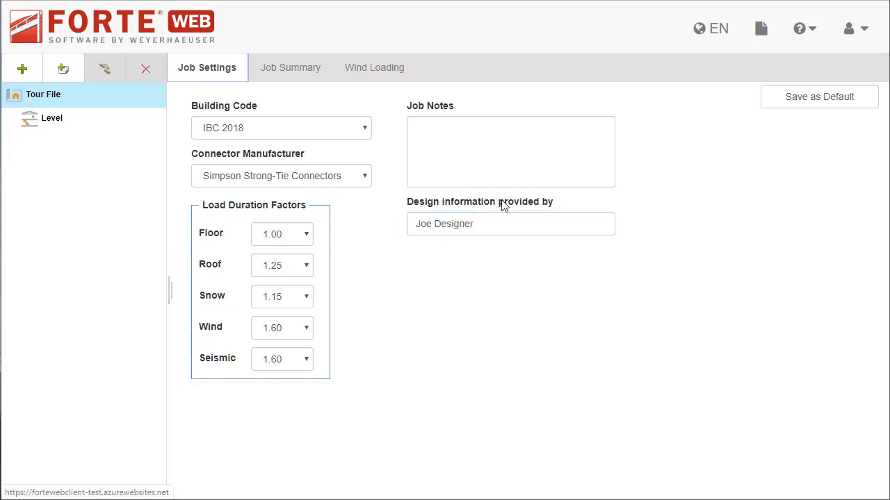
click(818, 97)
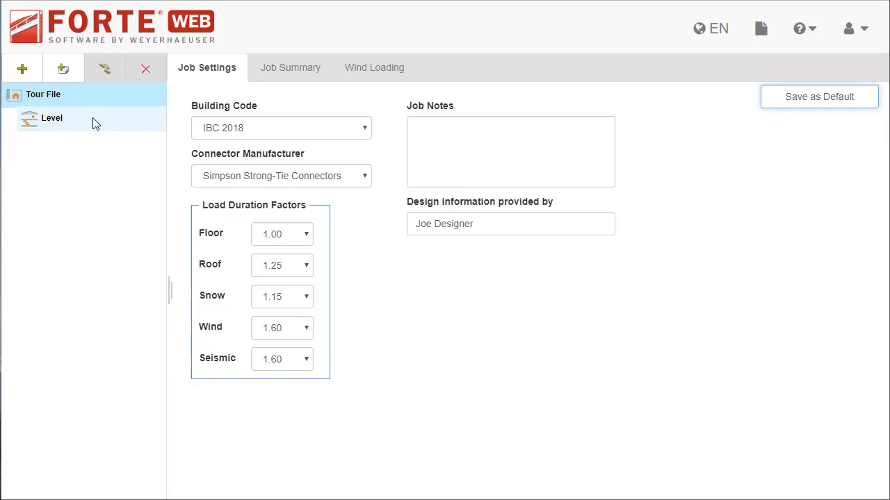
Add Floor: Joist and Roof: Joist members, then reselect Floor: Joist.
click(21, 68)
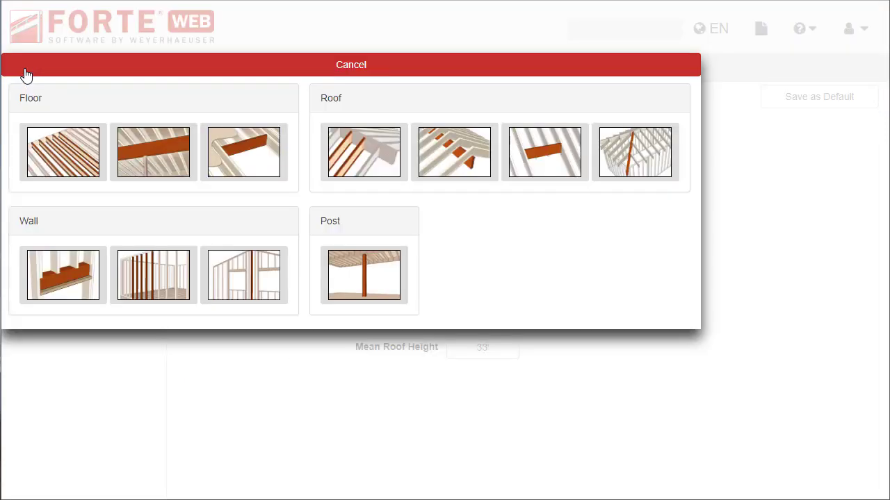
click(63, 152)
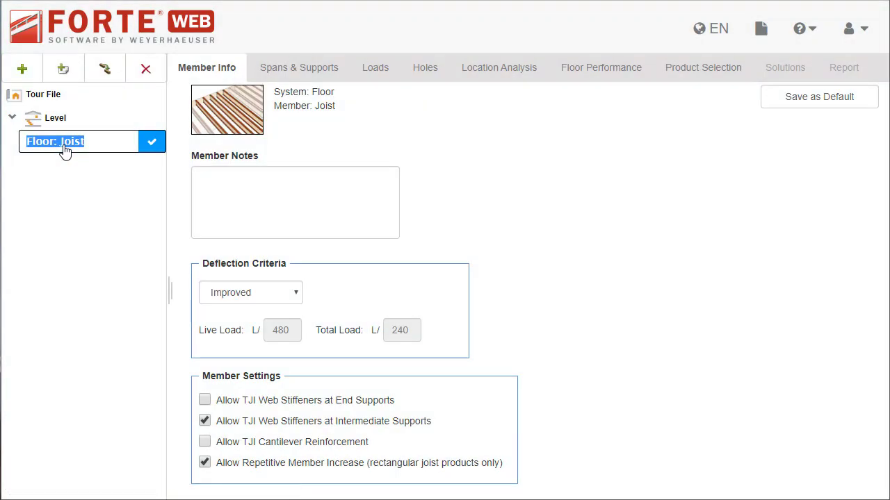
click(63, 68)
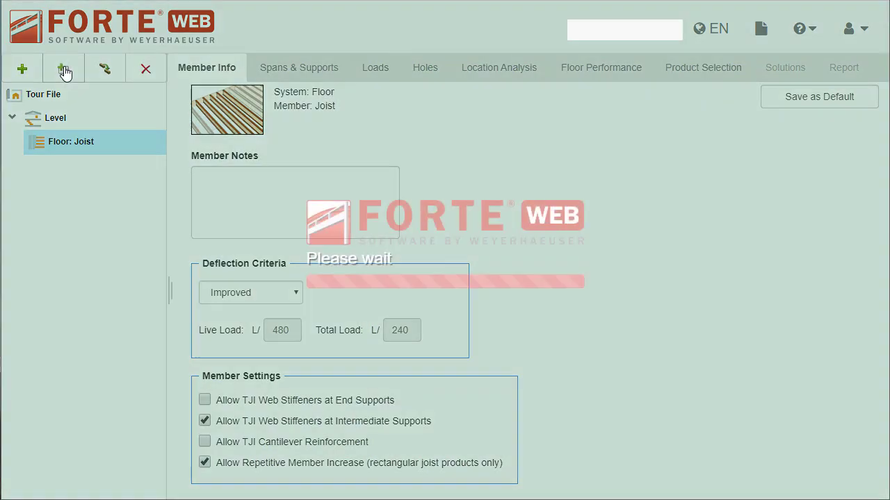
click(62, 68)
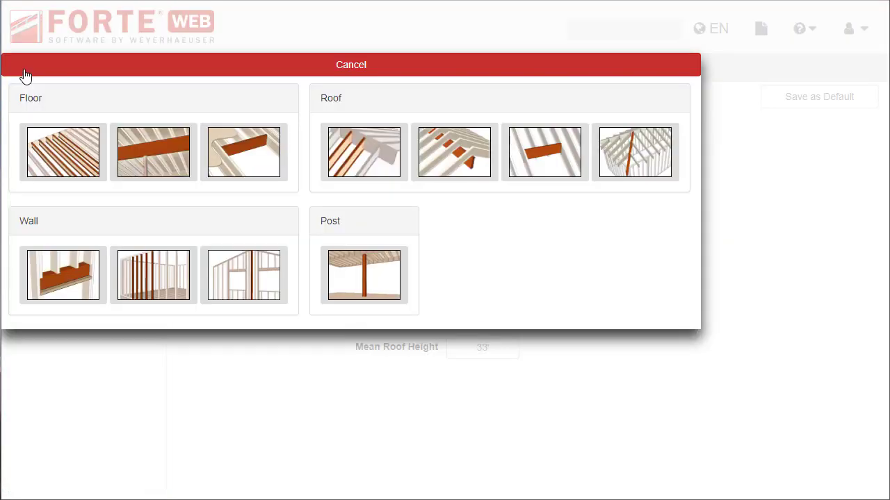
click(363, 152)
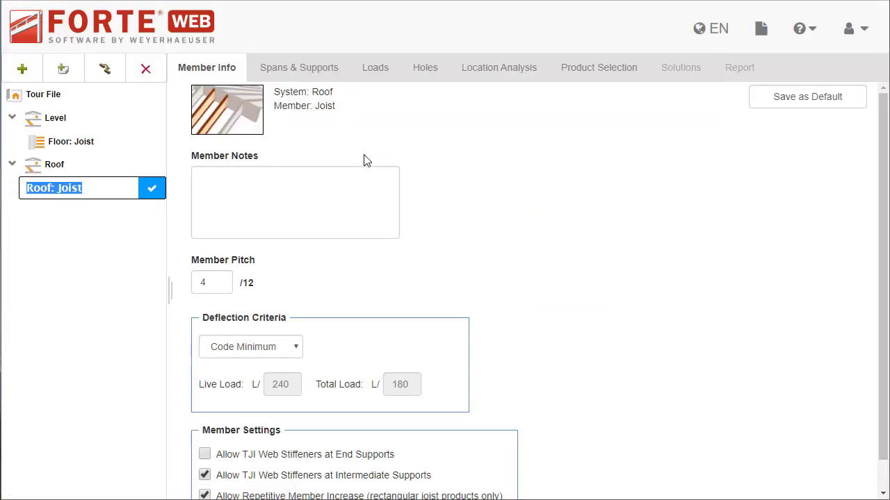
click(152, 188)
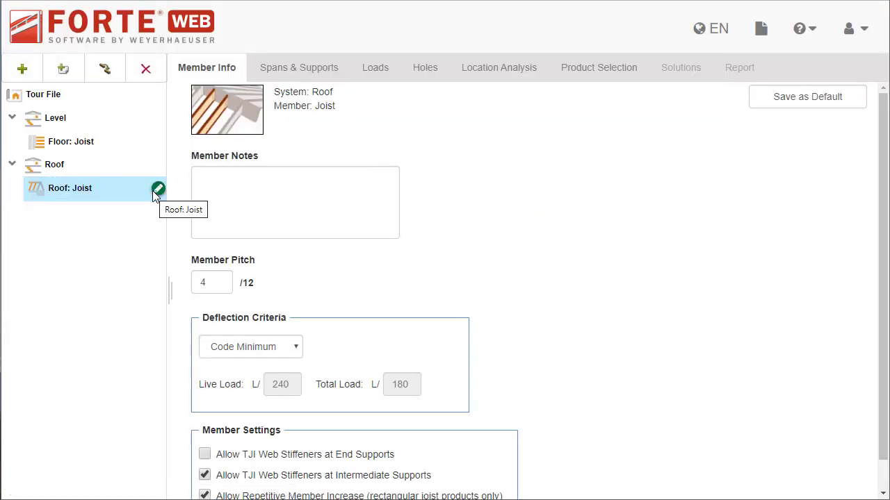
click(69, 142)
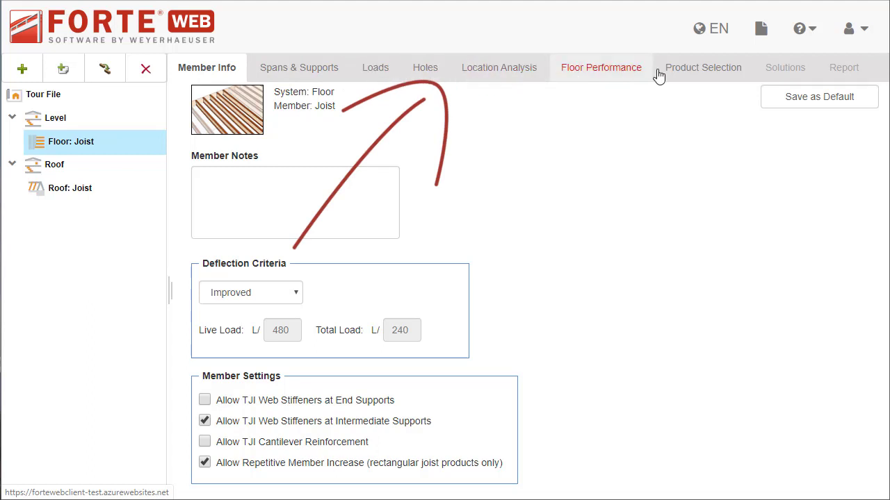
Restrict the floor joist to TJI 110/210 products and view the passing solutions.
click(703, 67)
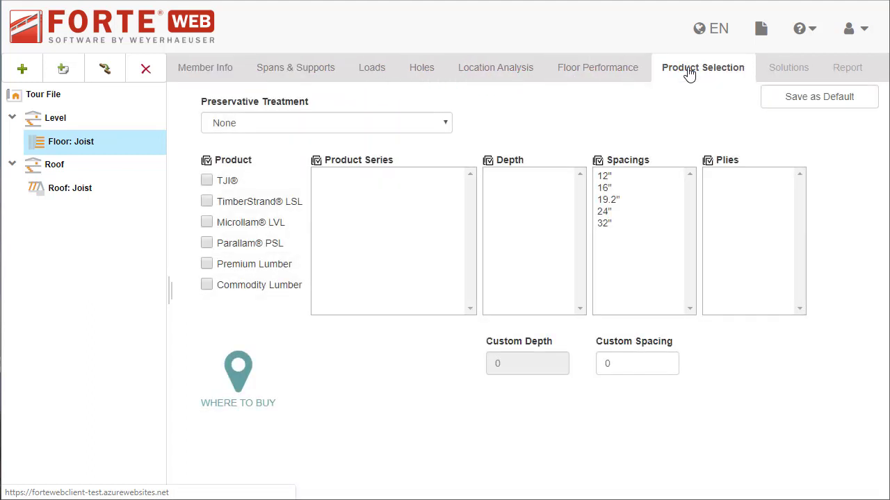
click(206, 181)
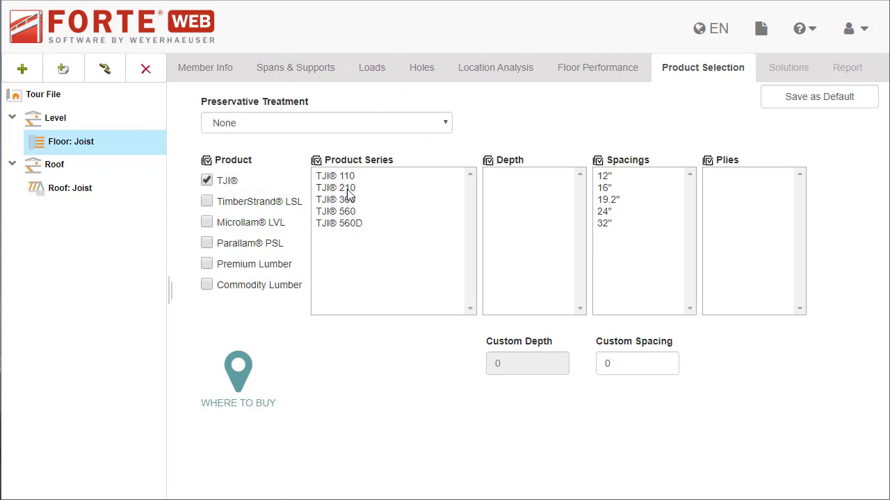
click(335, 187)
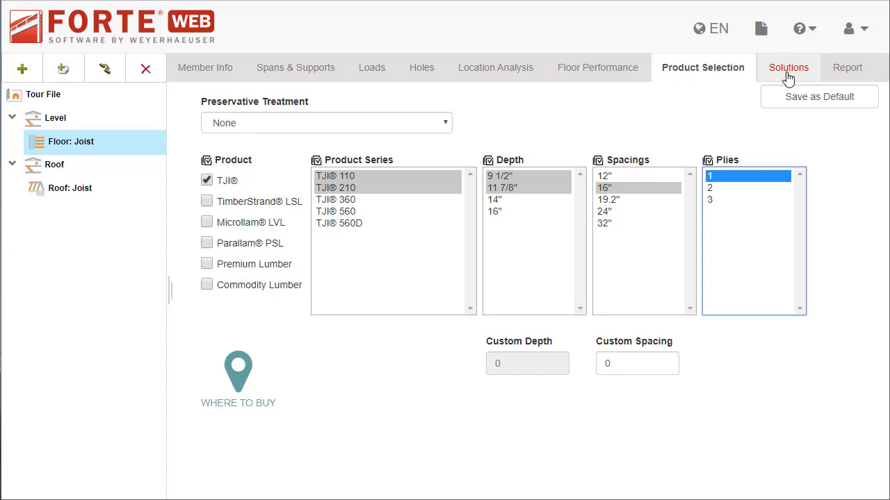
click(784, 68)
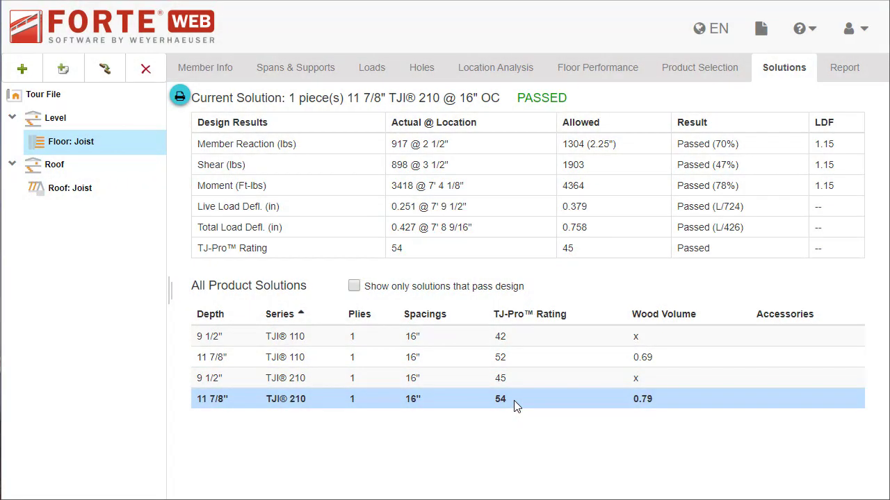
Open the Floor: Joist report and scroll to the Design Results for 11 7/8" TJI 210.
click(844, 68)
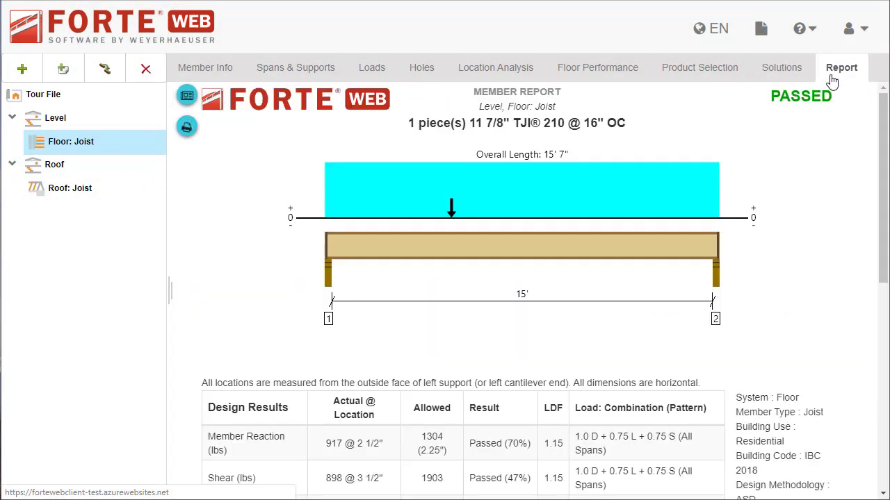
scroll(down, 3)
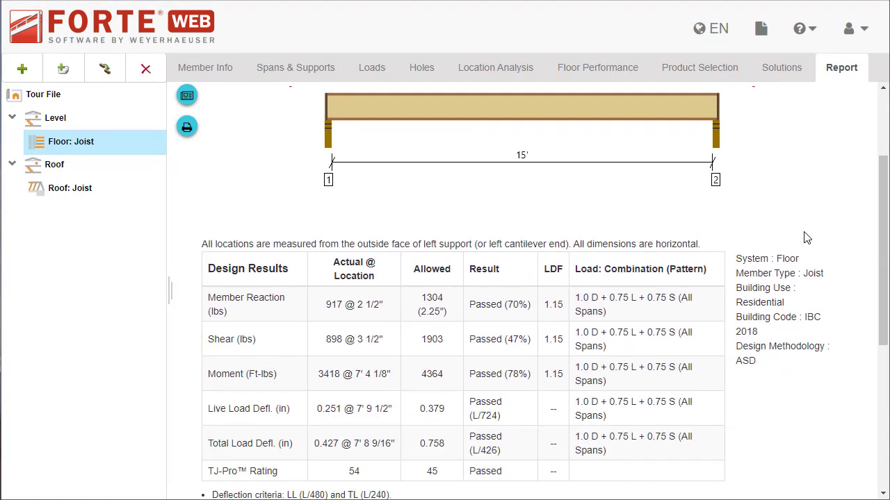
scroll(down, 3)
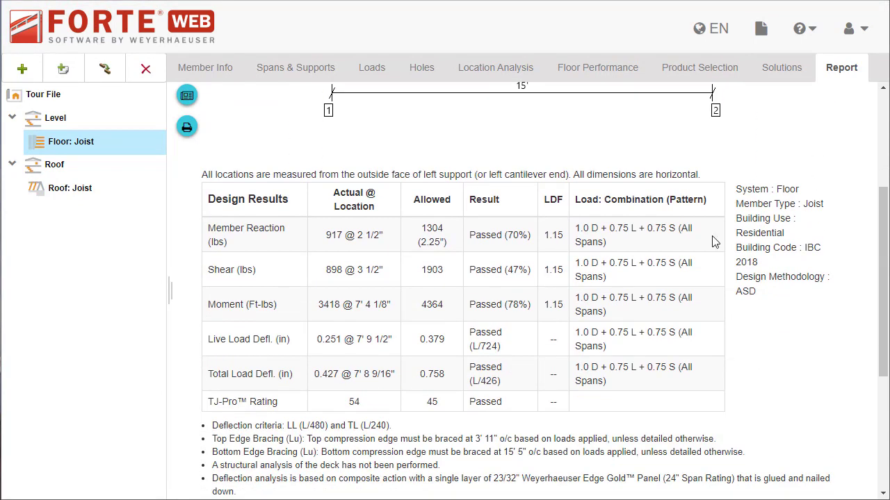
mouse_move(187, 126)
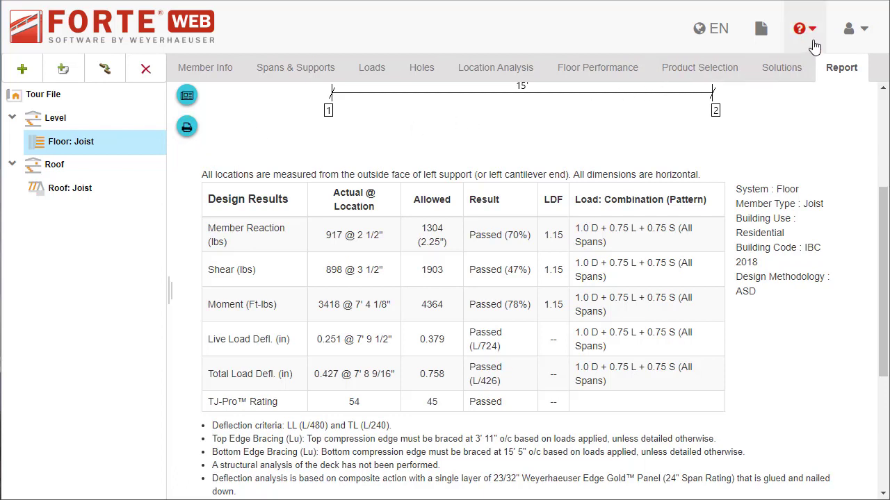
Open the question-mark Help dropdown showing Live Chat, Help and Tour ForteWEB.
click(799, 28)
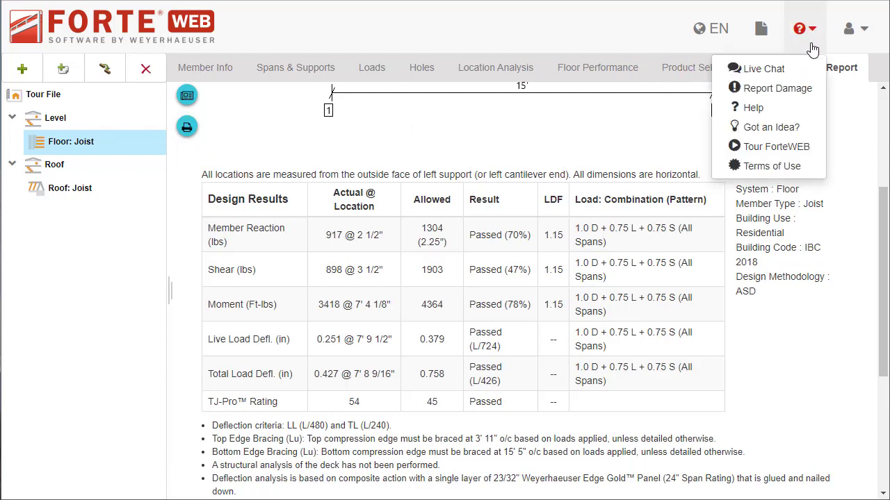
mouse_move(773, 146)
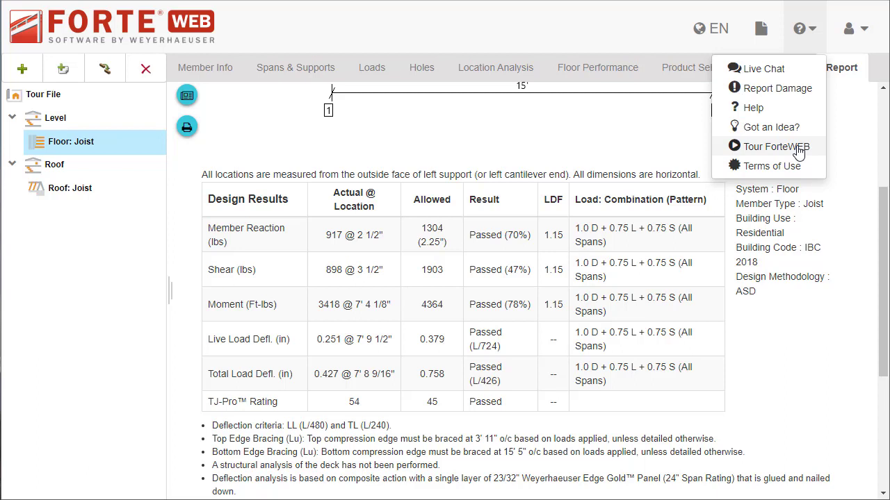
mouse_move(789, 89)
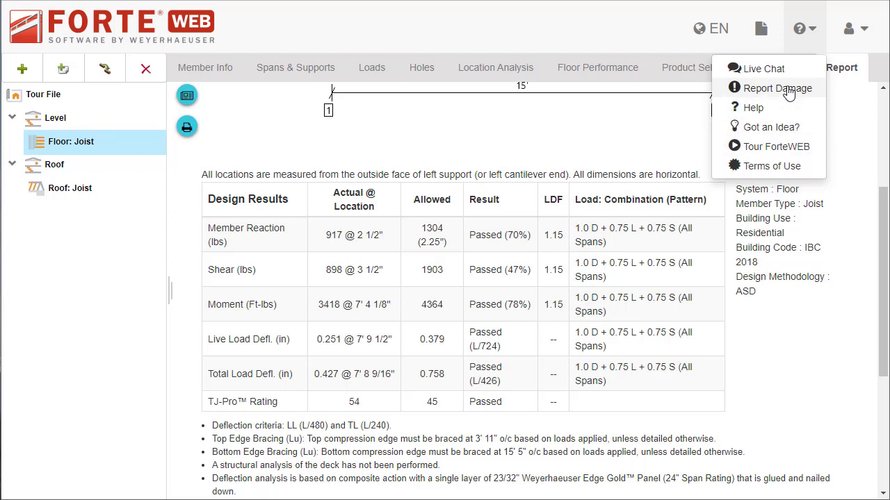
mouse_move(763, 68)
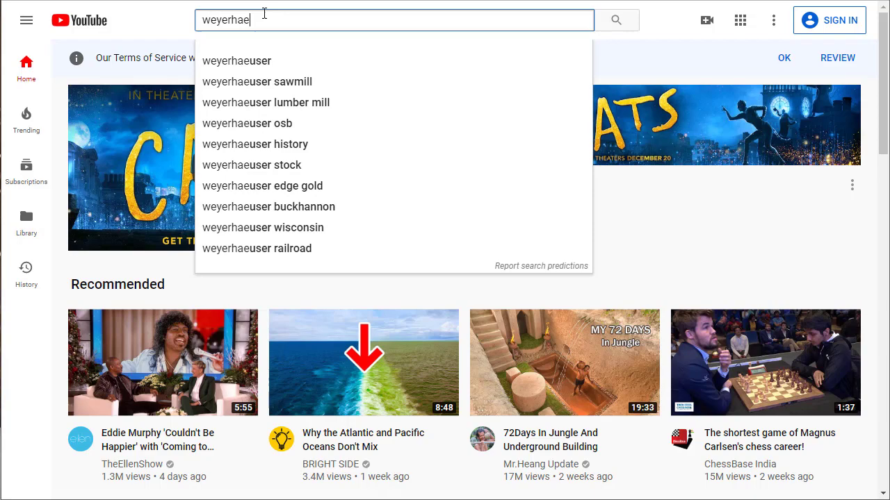
Search YouTube for 'weyerhaeuser software' and open the Weyerhaeuser Software channel.
text(weyerhaeuser software)
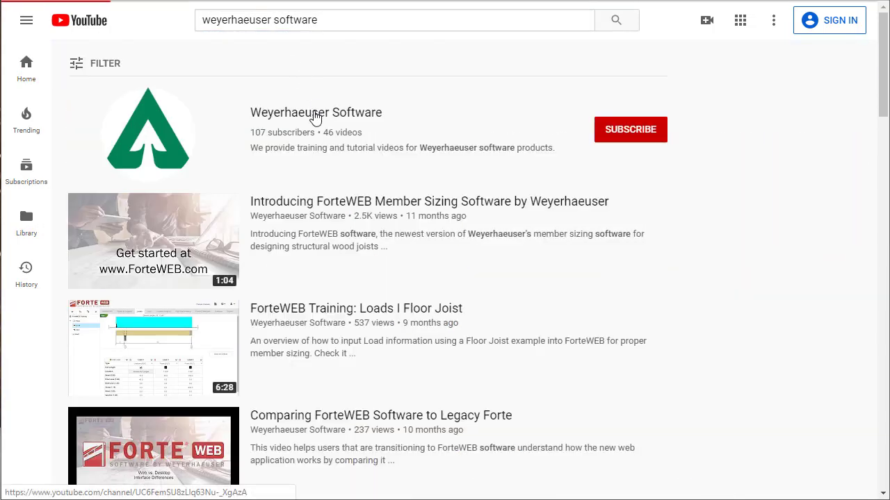
click(316, 112)
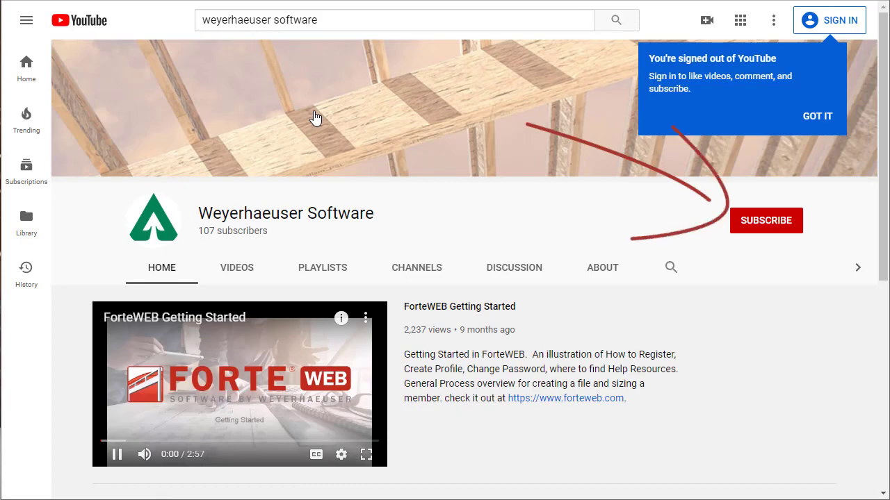